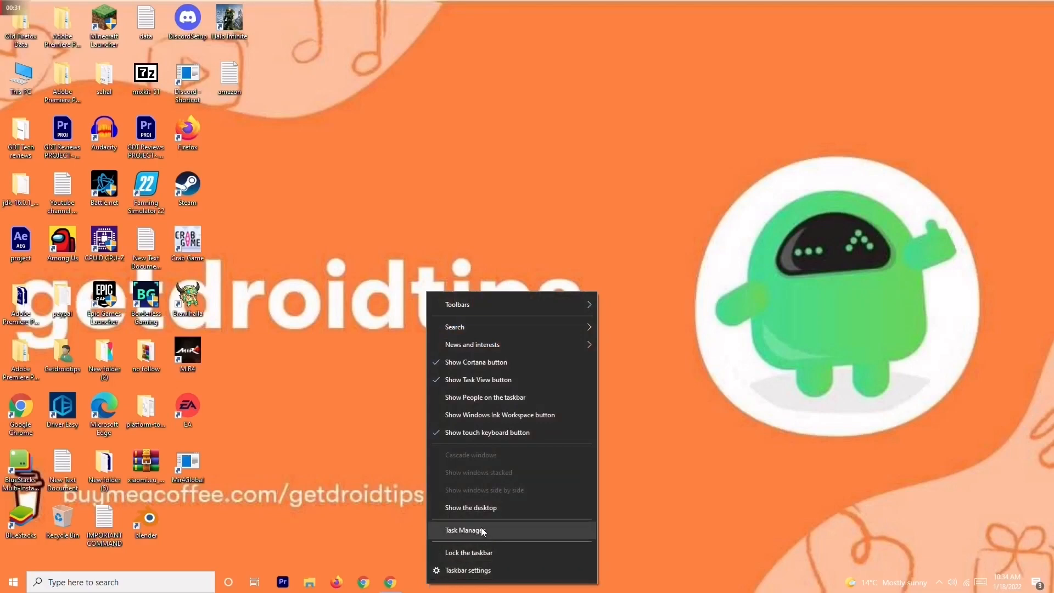
Launch Task Manager from the taskbar's right-click menu.
{"action": "left_click", "coordinate": [469, 531]}
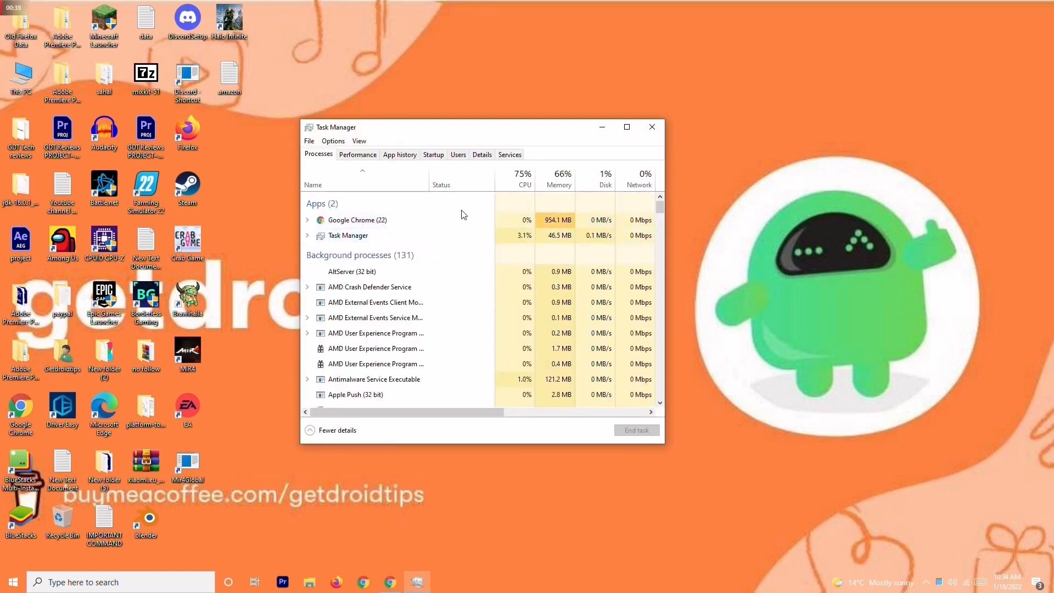
Review running processes and view the End task option for Google Chrome.
{"action": "left_click", "coordinate": [357, 219]}
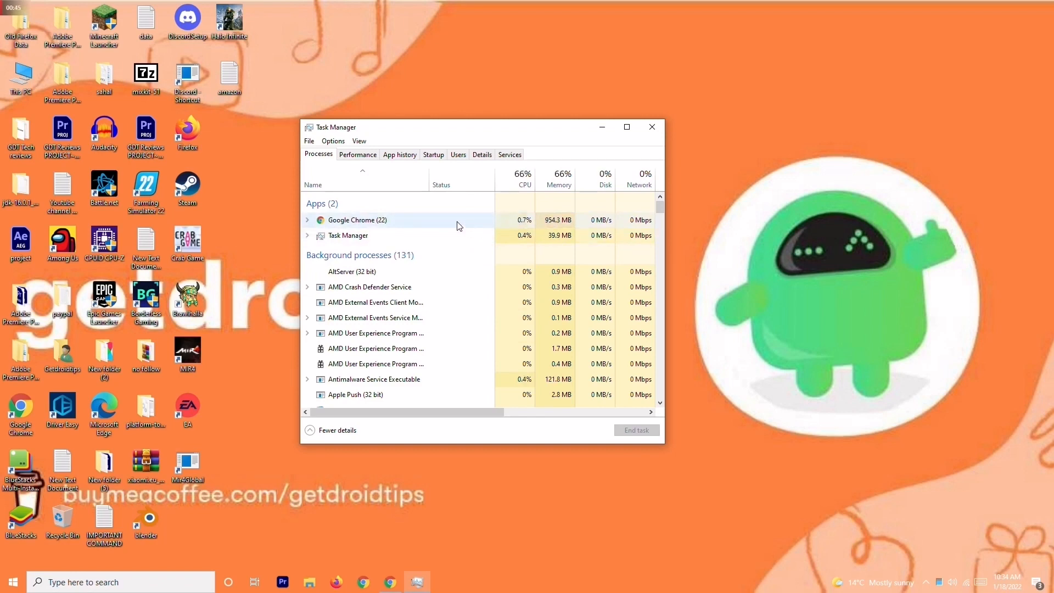
{"action": "right_click", "coordinate": [357, 220]}
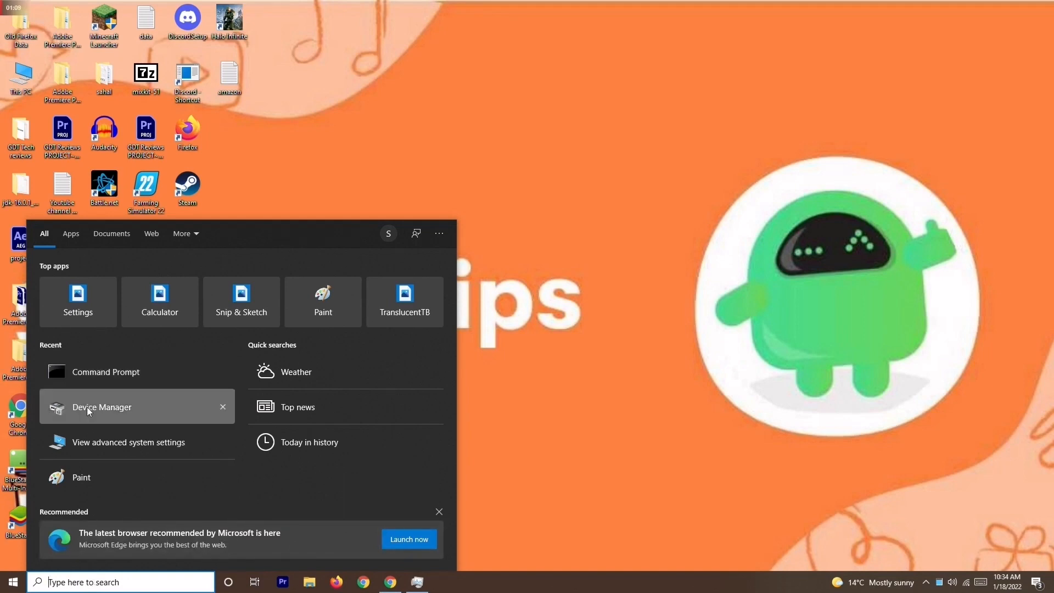
Auto-search for an AMD Radeon RX 5700 driver in Device Manager; best driver already installed.
{"action": "left_click", "coordinate": [102, 407]}
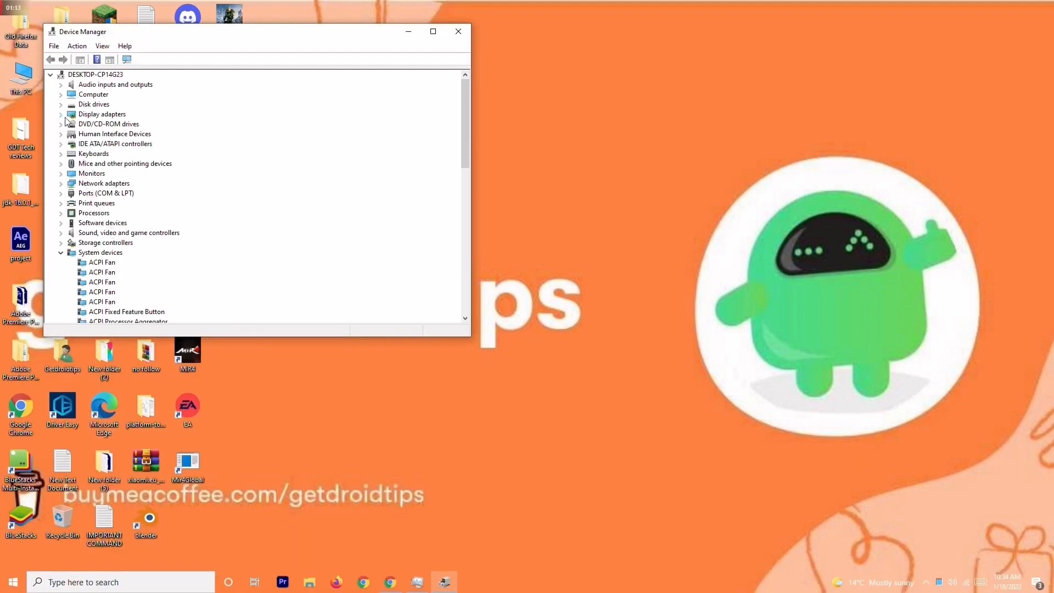
{"action": "left_click", "coordinate": [61, 114]}
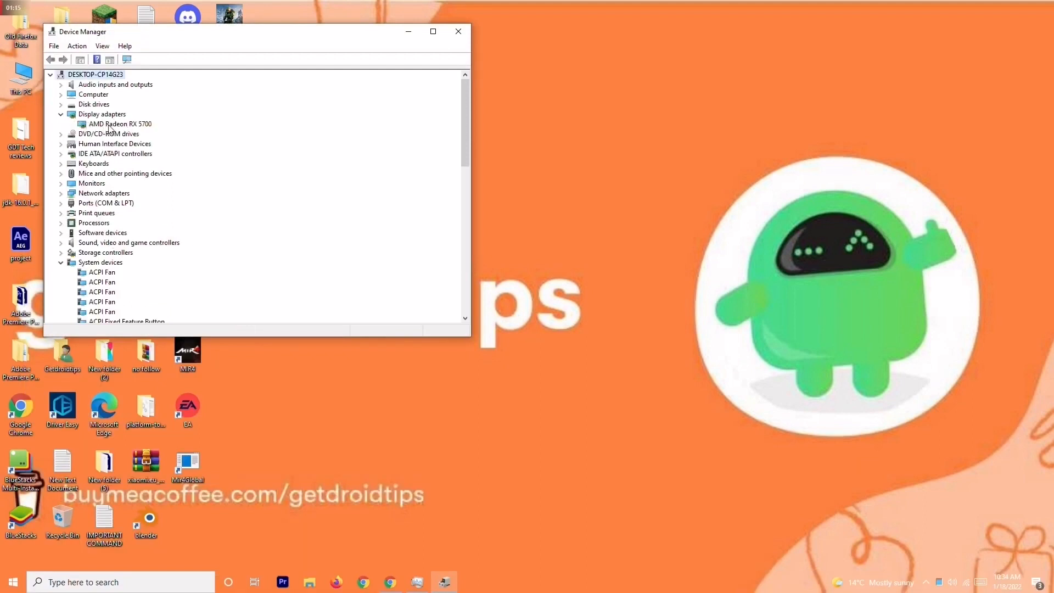
{"action": "mouse_move", "coordinate": [146, 128]}
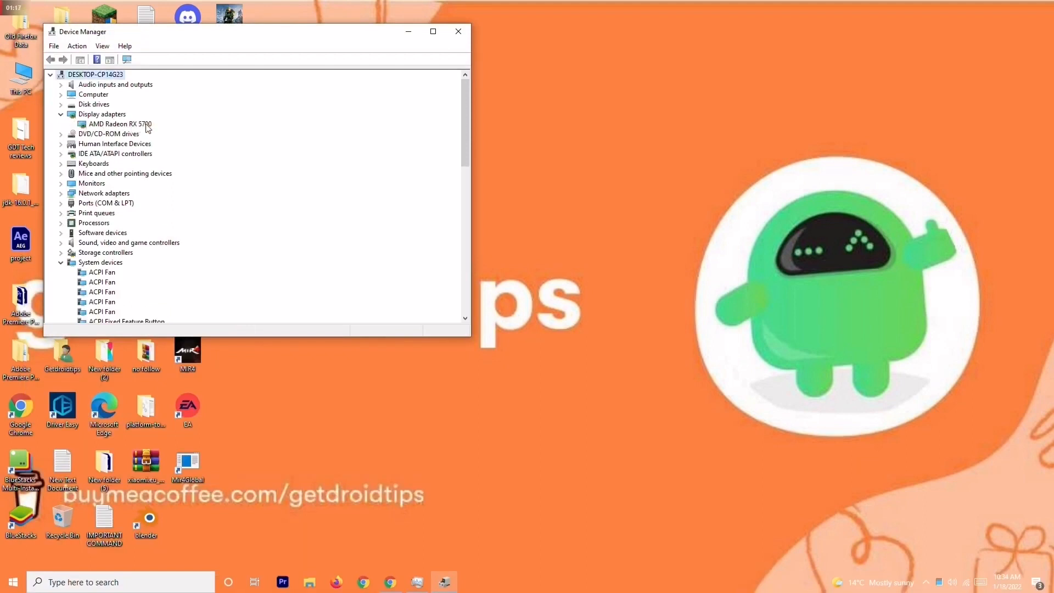
{"action": "right_click", "coordinate": [120, 123]}
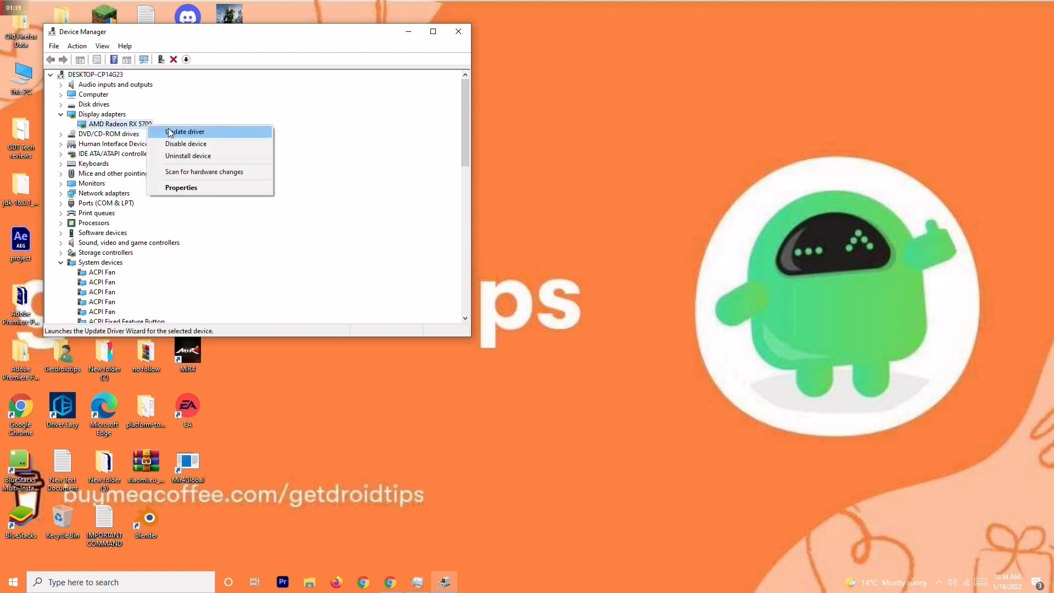
{"action": "left_click", "coordinate": [185, 131]}
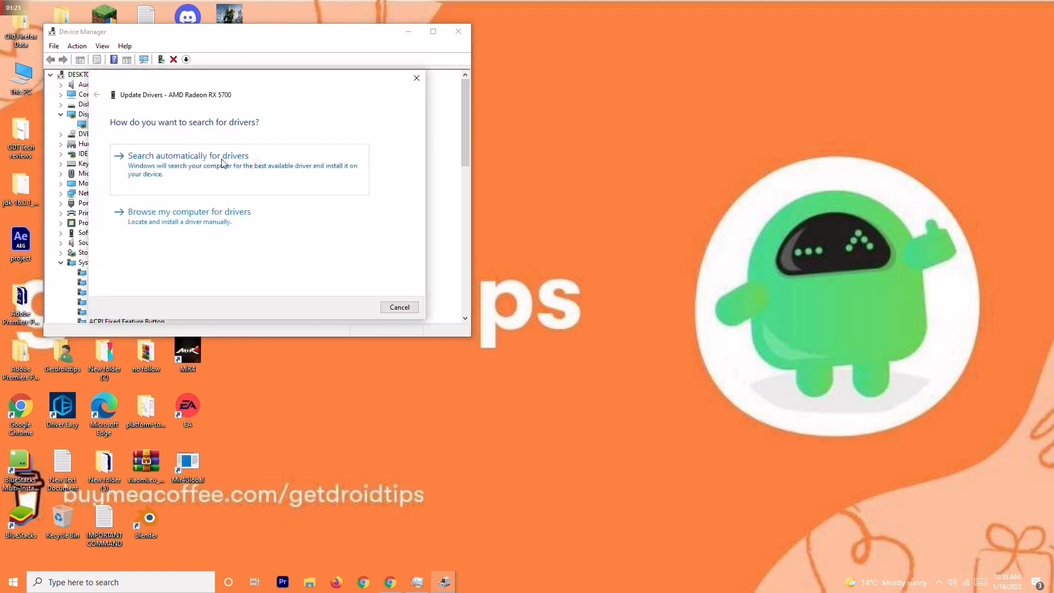
{"action": "left_click", "coordinate": [188, 155]}
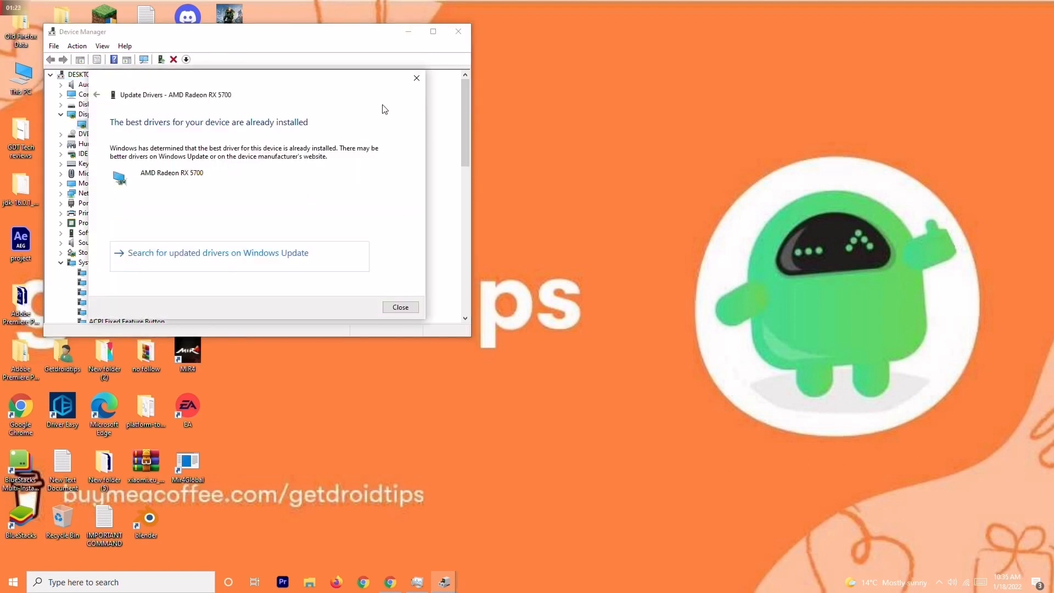
{"action": "left_click", "coordinate": [401, 307]}
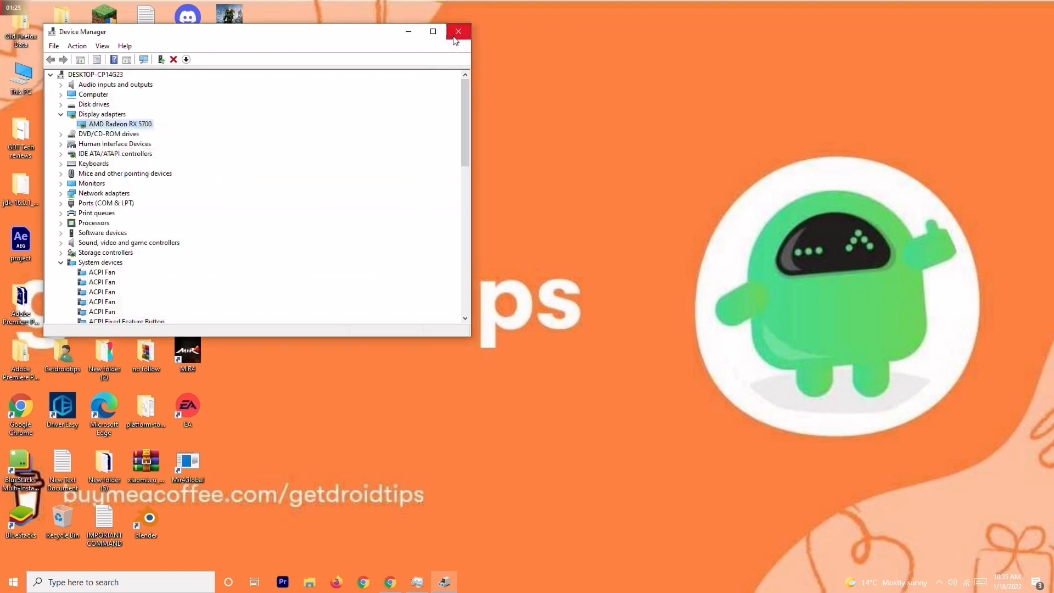
Close Device Manager and launch Control Panel through the Run dialog's 'control' command.
{"action": "left_click", "coordinate": [459, 32]}
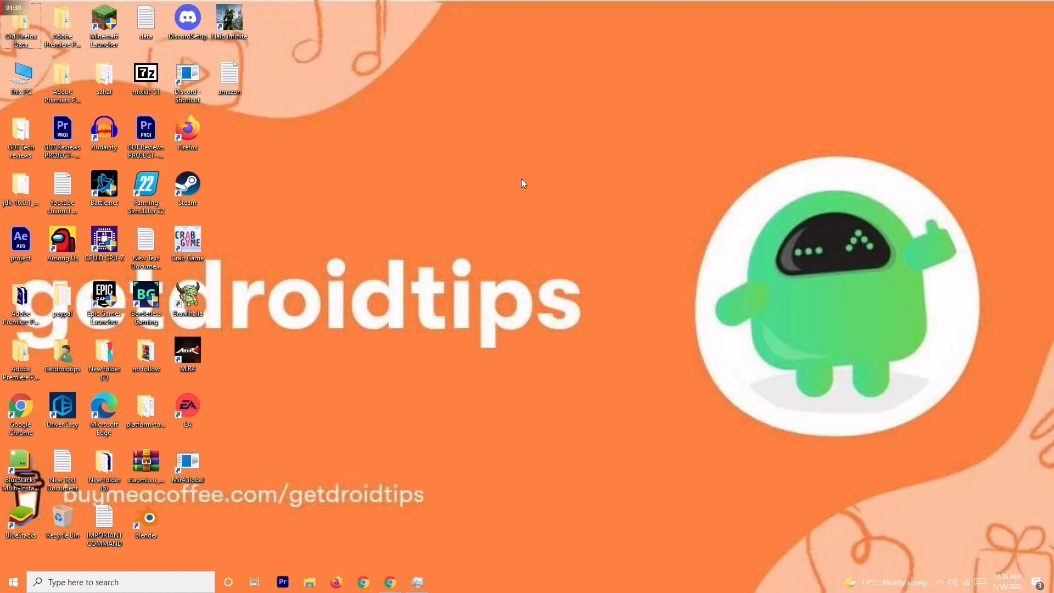
{"action": "key", "text": "Win+r"}
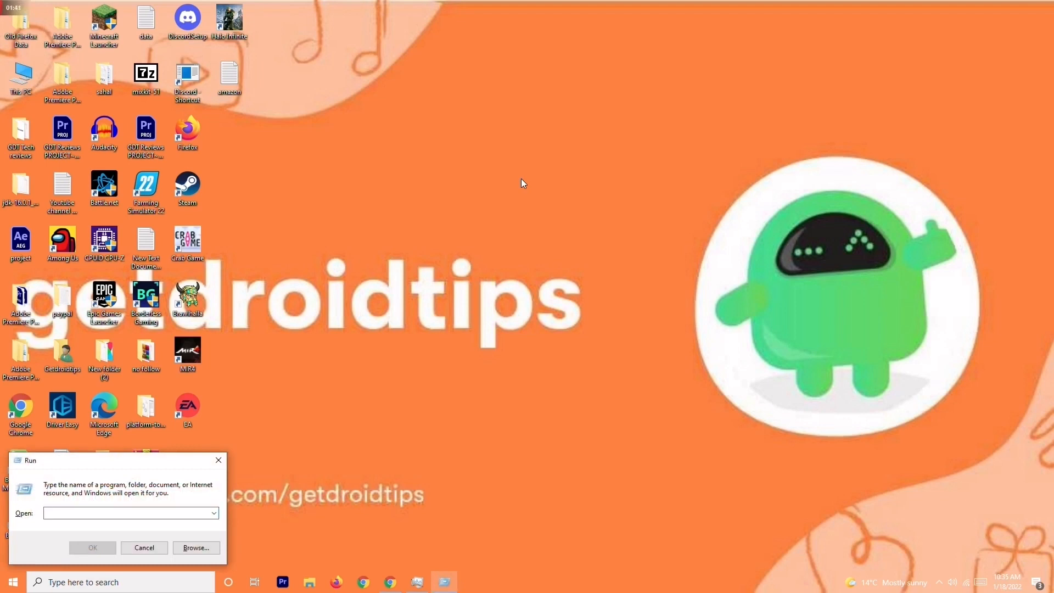
{"action": "type", "text": "control"}
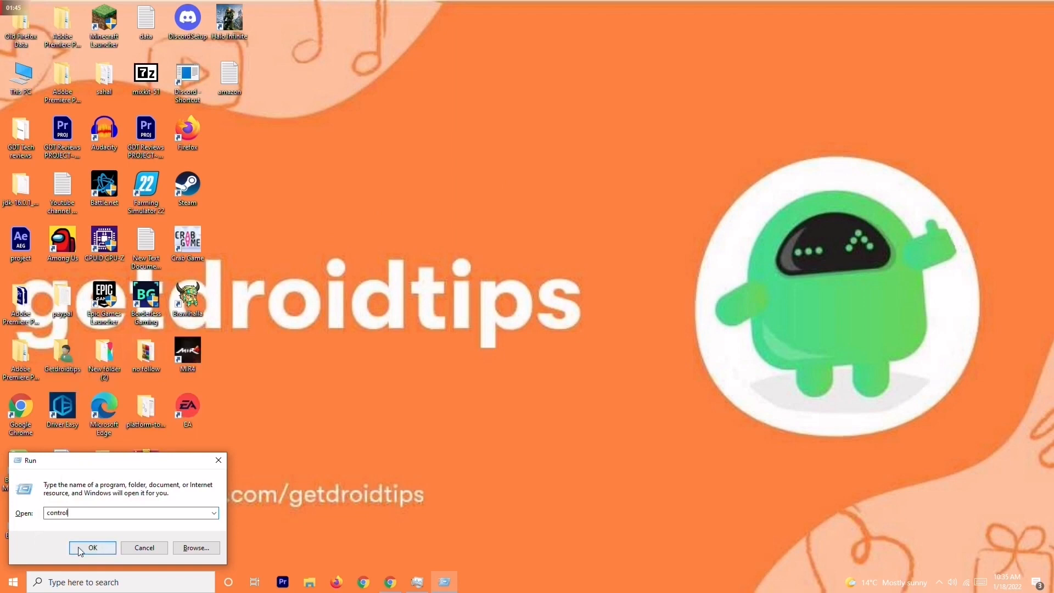
{"action": "left_click", "coordinate": [93, 547]}
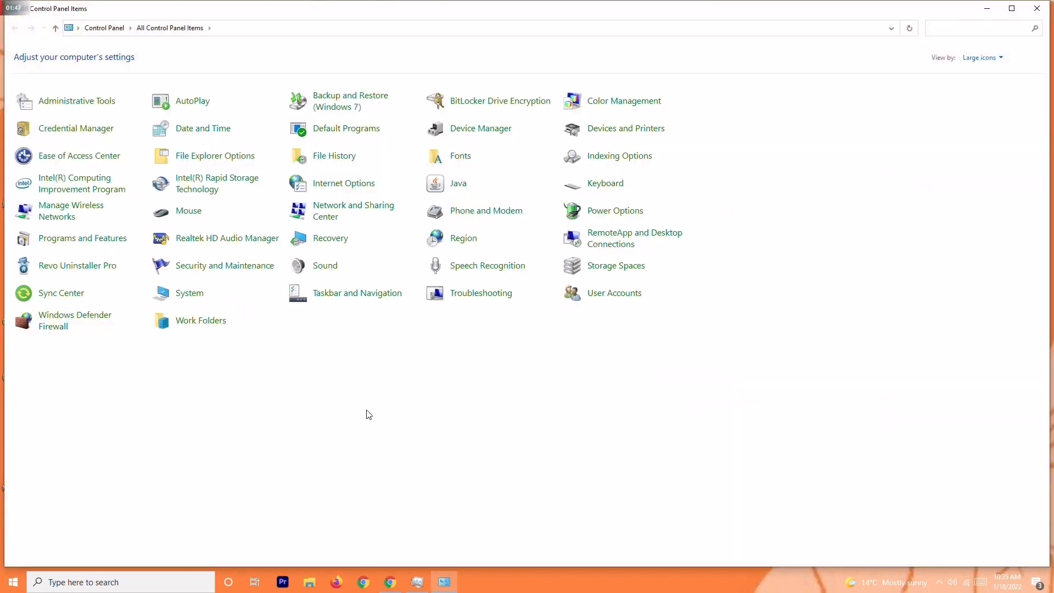
{"action": "mouse_move", "coordinate": [481, 128]}
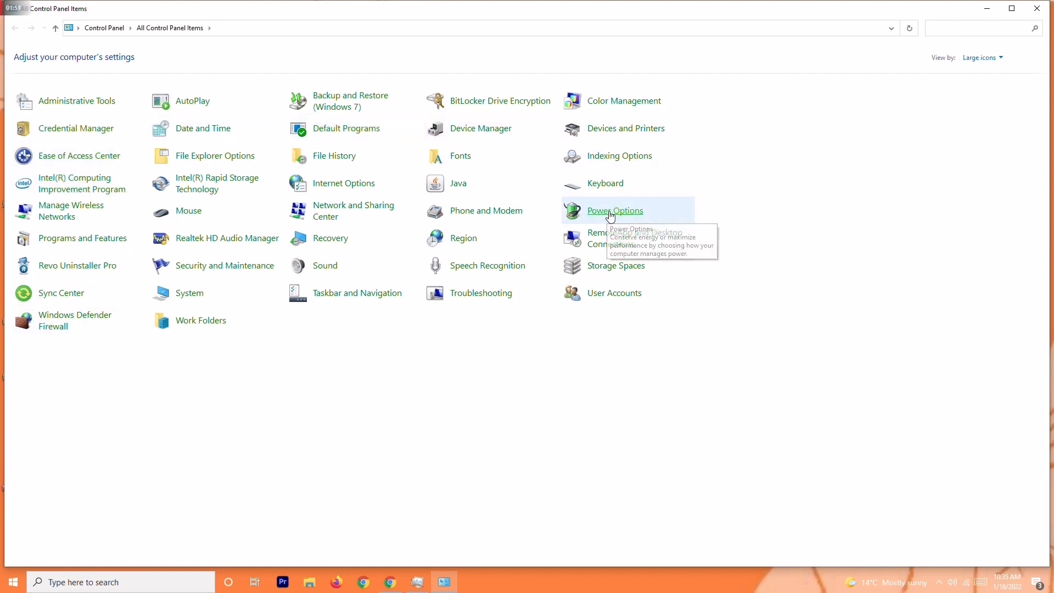
Confirm the custom high-performance plan is active in Power Options, then close the window.
{"action": "left_click", "coordinate": [614, 210]}
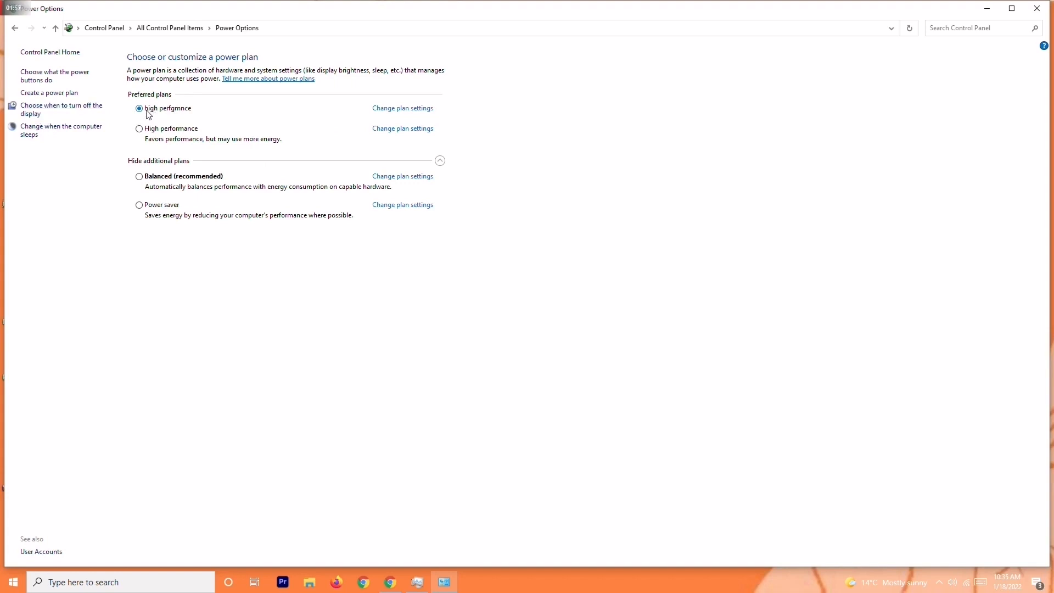
{"action": "mouse_move", "coordinate": [167, 115]}
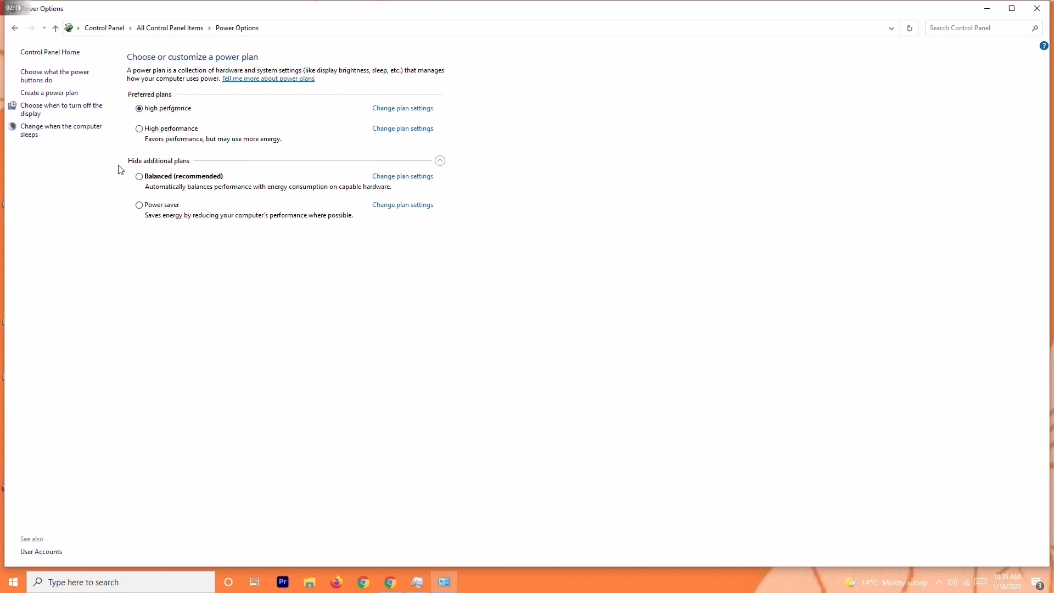
{"action": "mouse_move", "coordinate": [171, 129]}
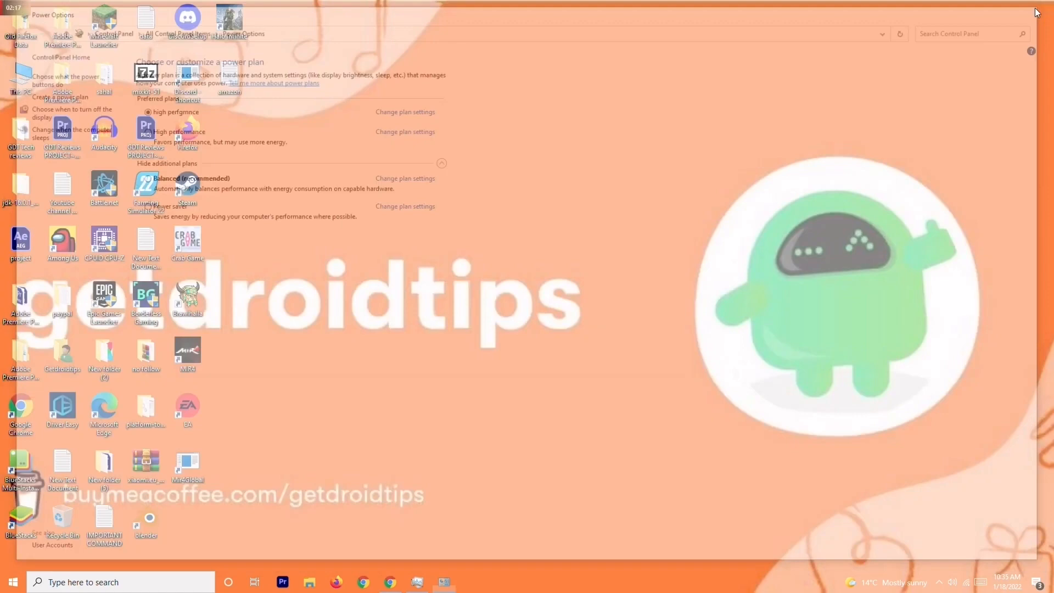
{"action": "left_click", "coordinate": [1038, 12]}
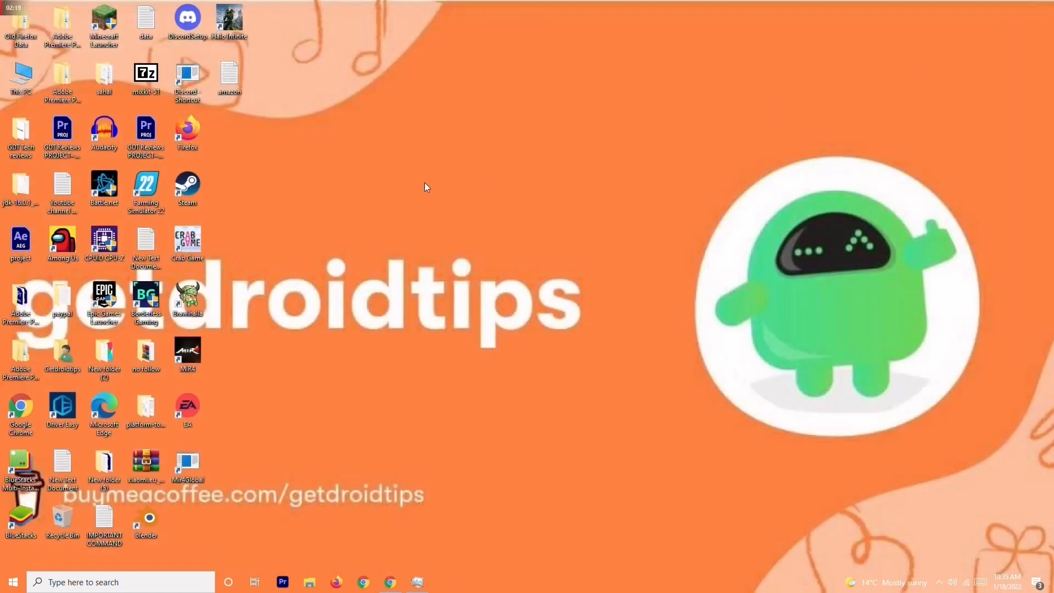